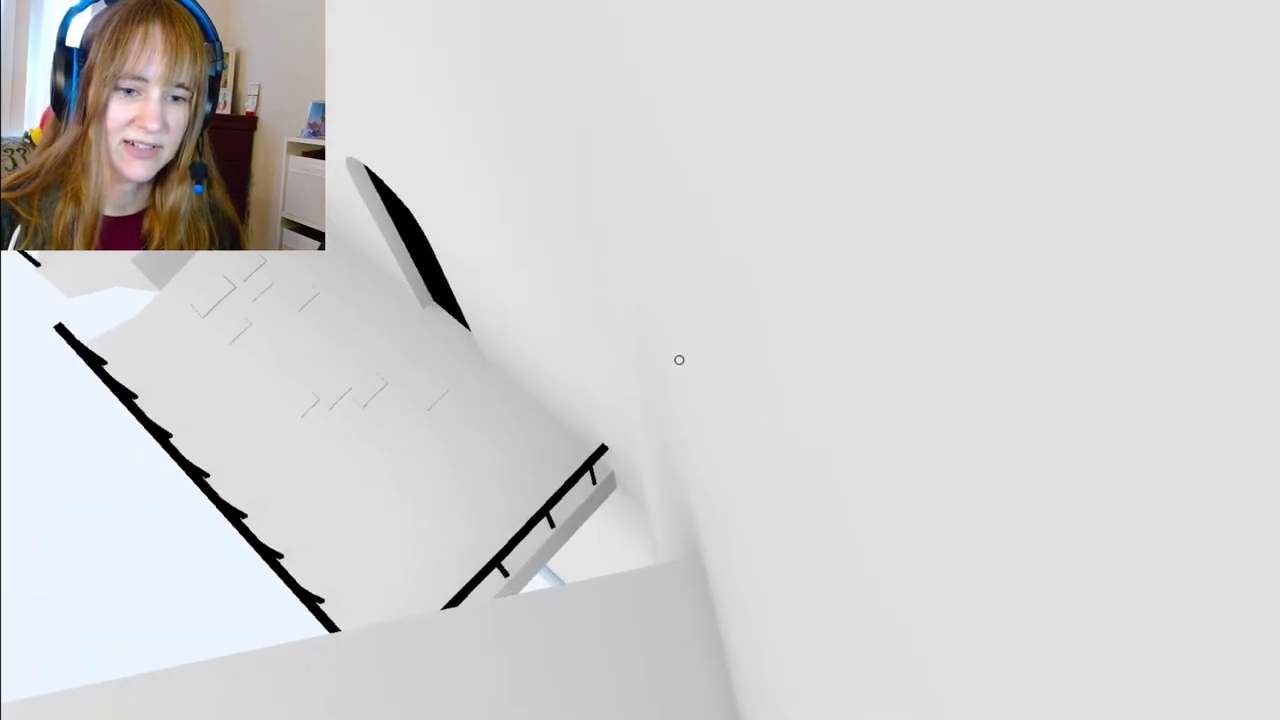
mouse_move(680, 360)
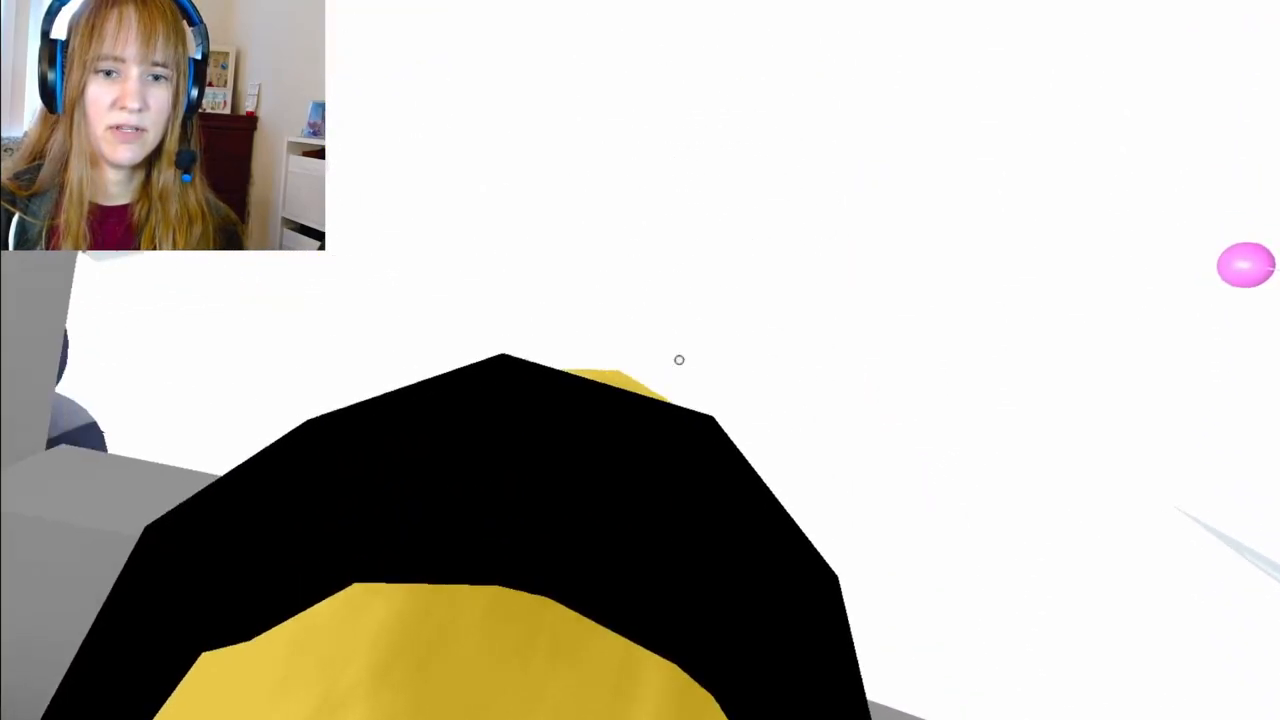
mouse_move(679, 360)
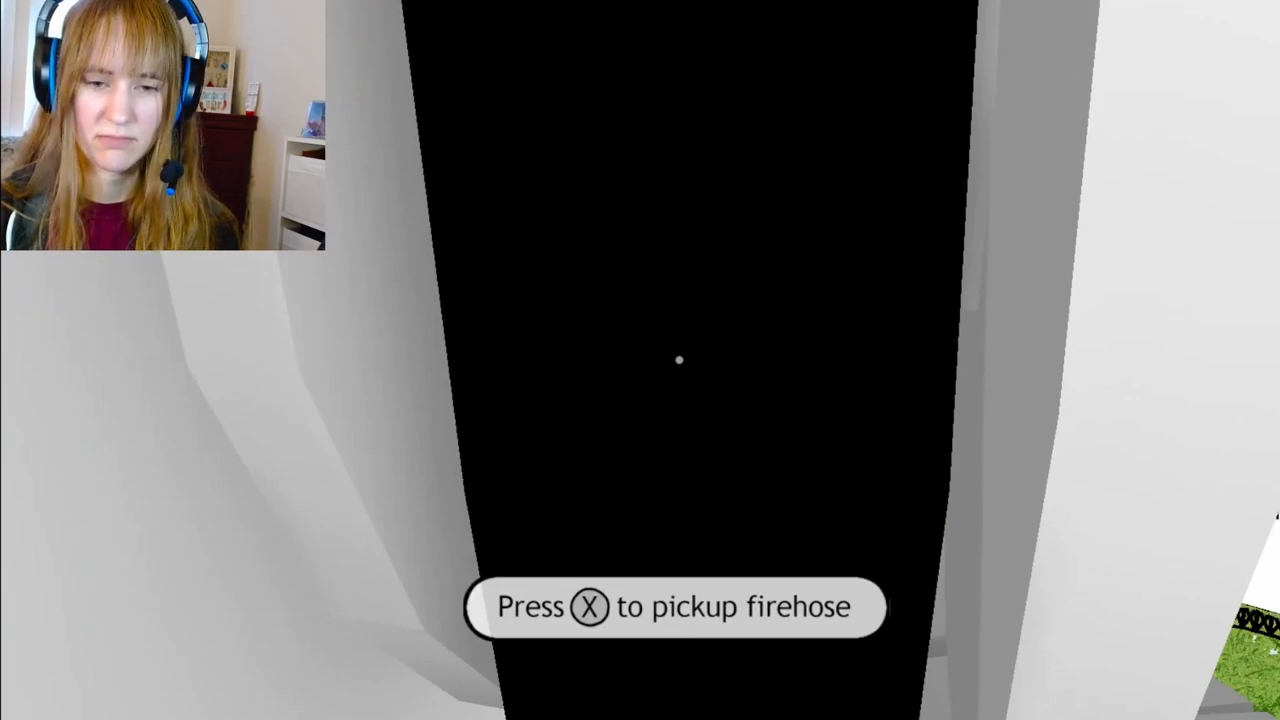
key(x)
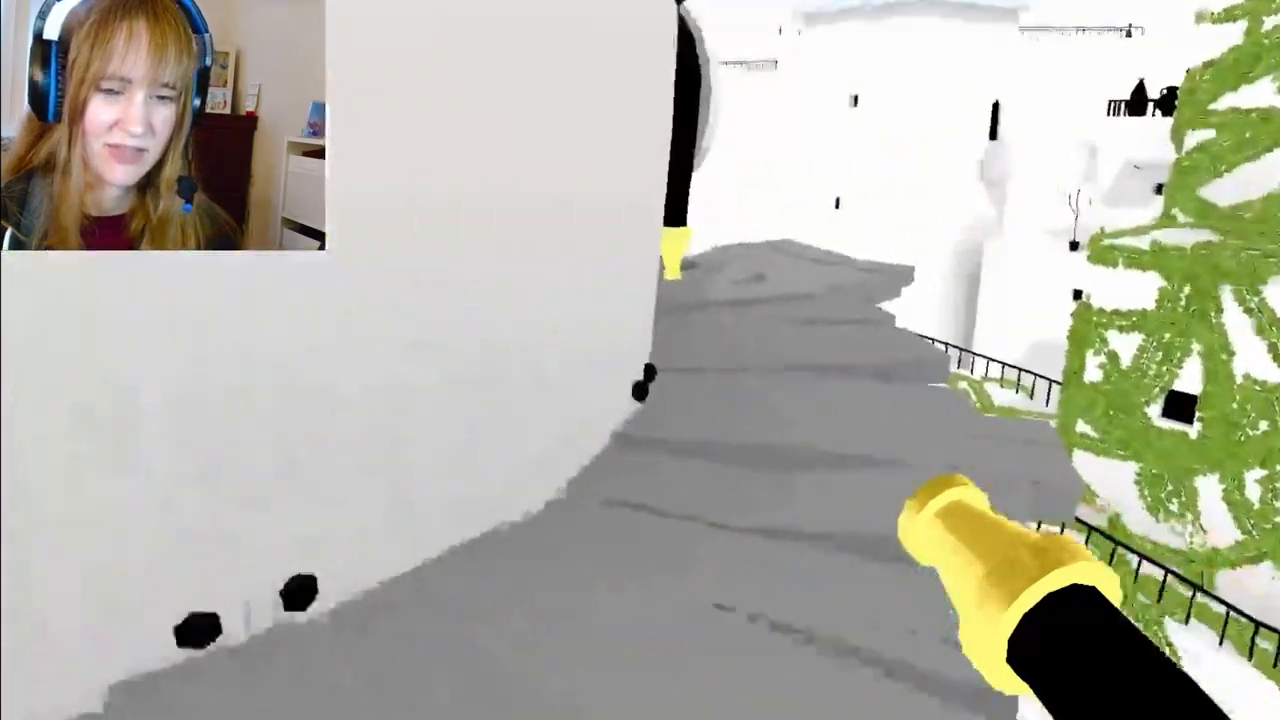
mouse_move(680, 360)
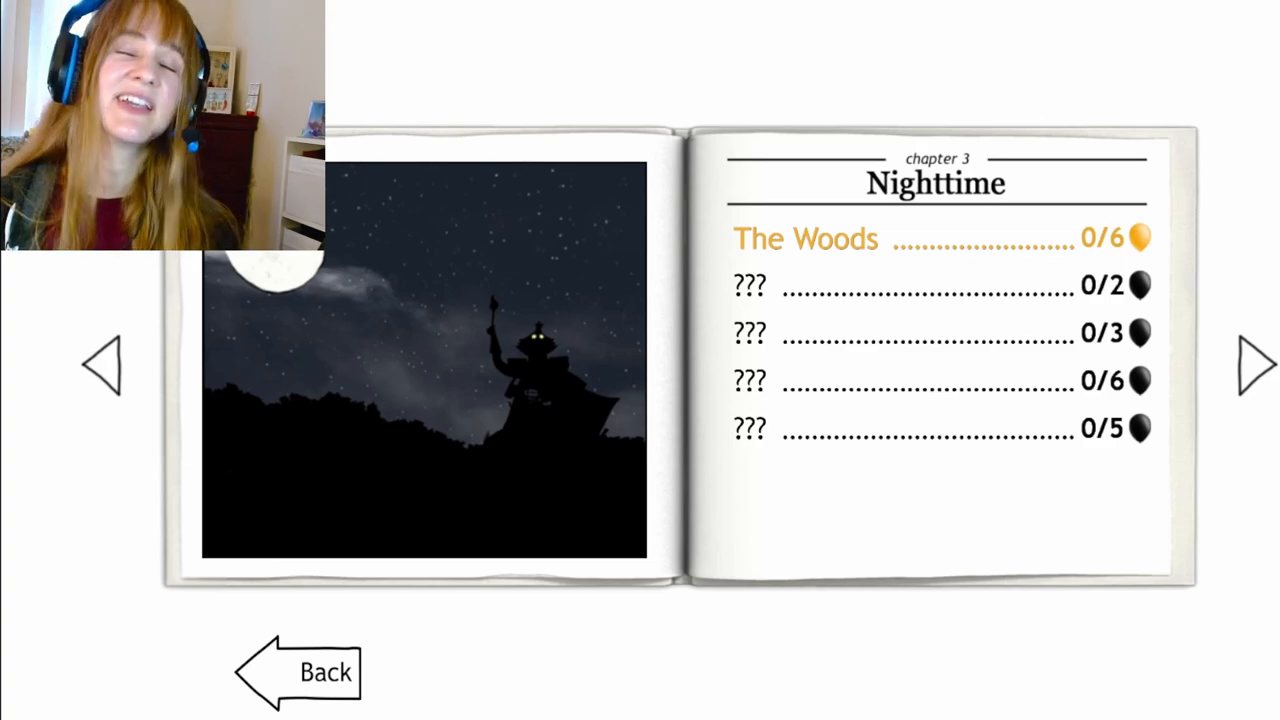
click(1251, 363)
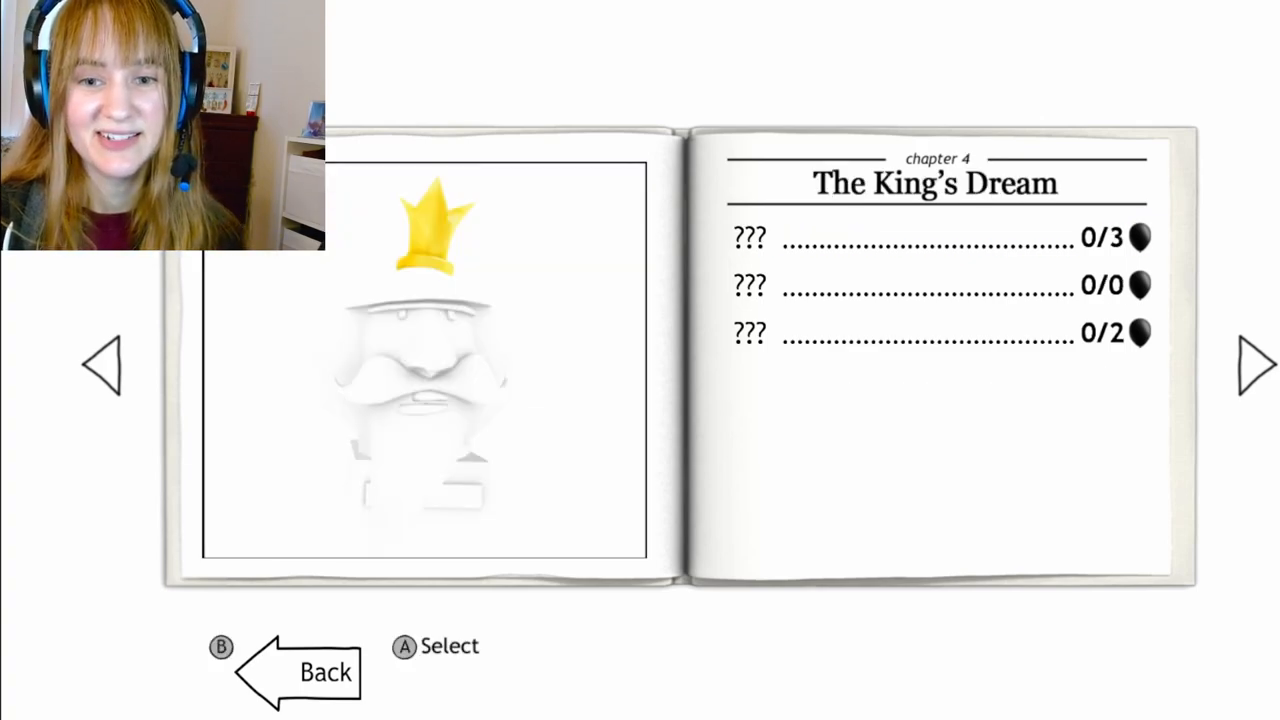
click(103, 363)
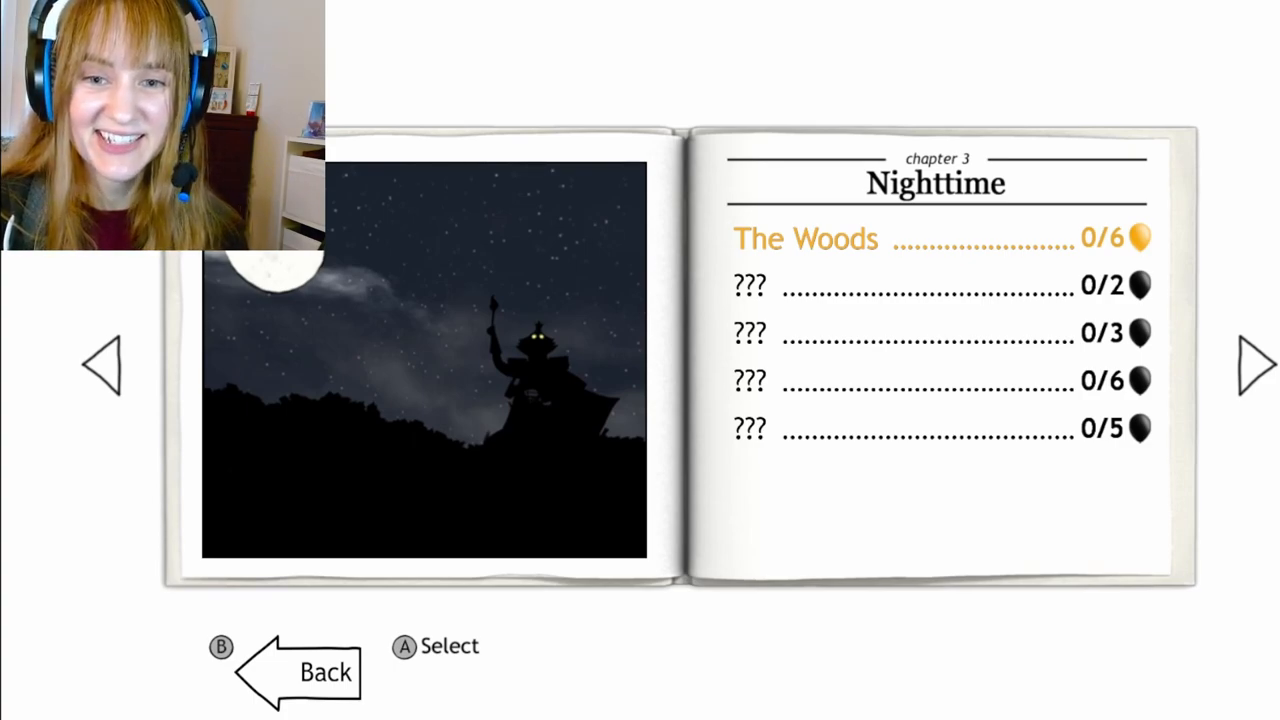
click(100, 363)
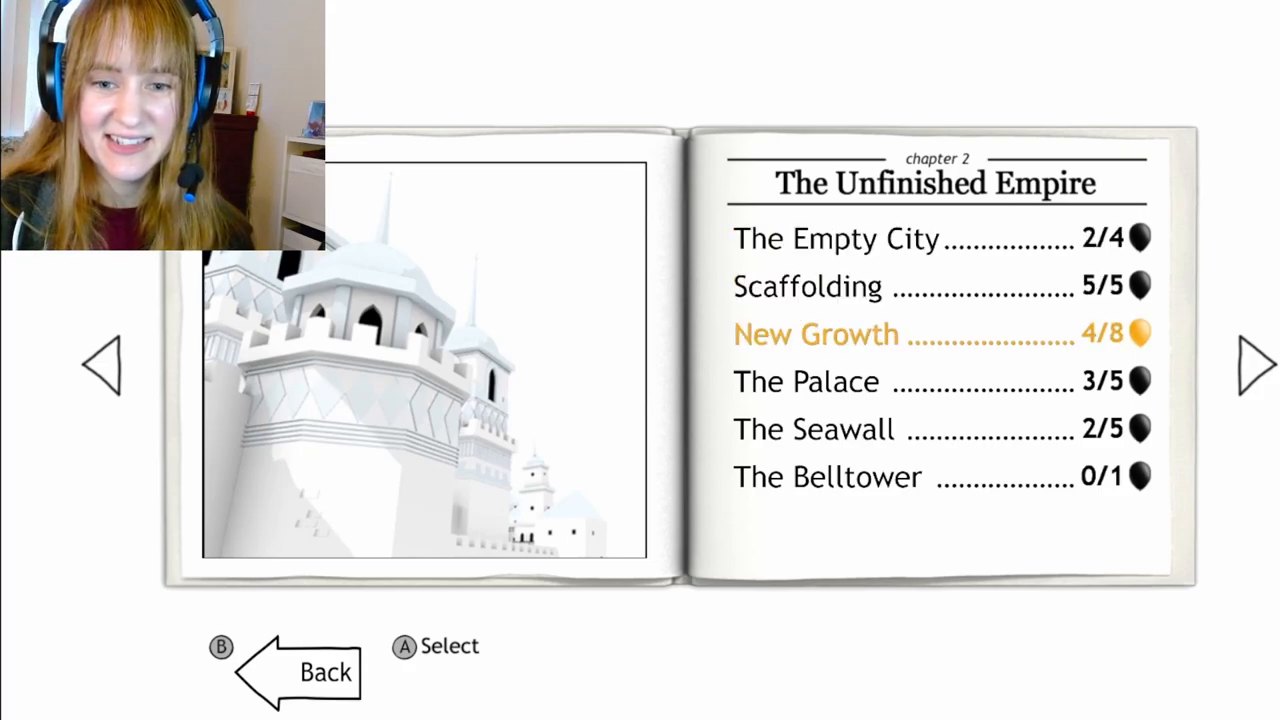
key(down)
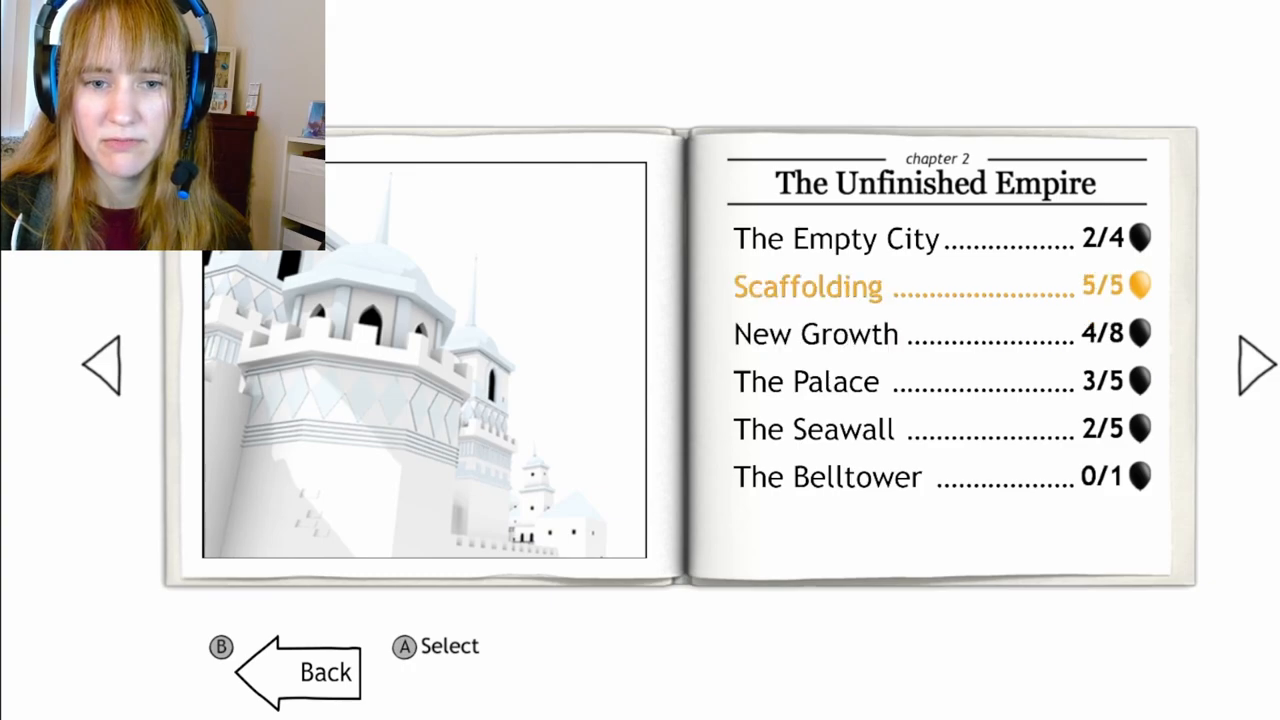
key(Up)
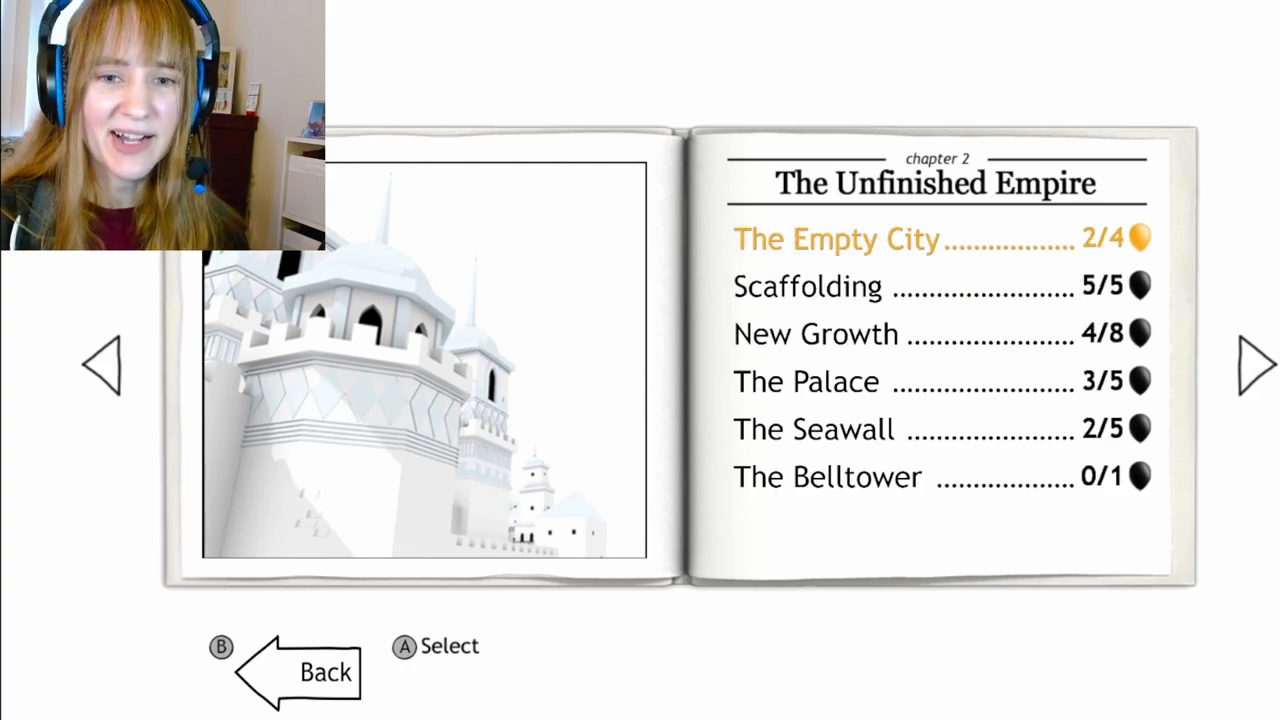
click(1247, 365)
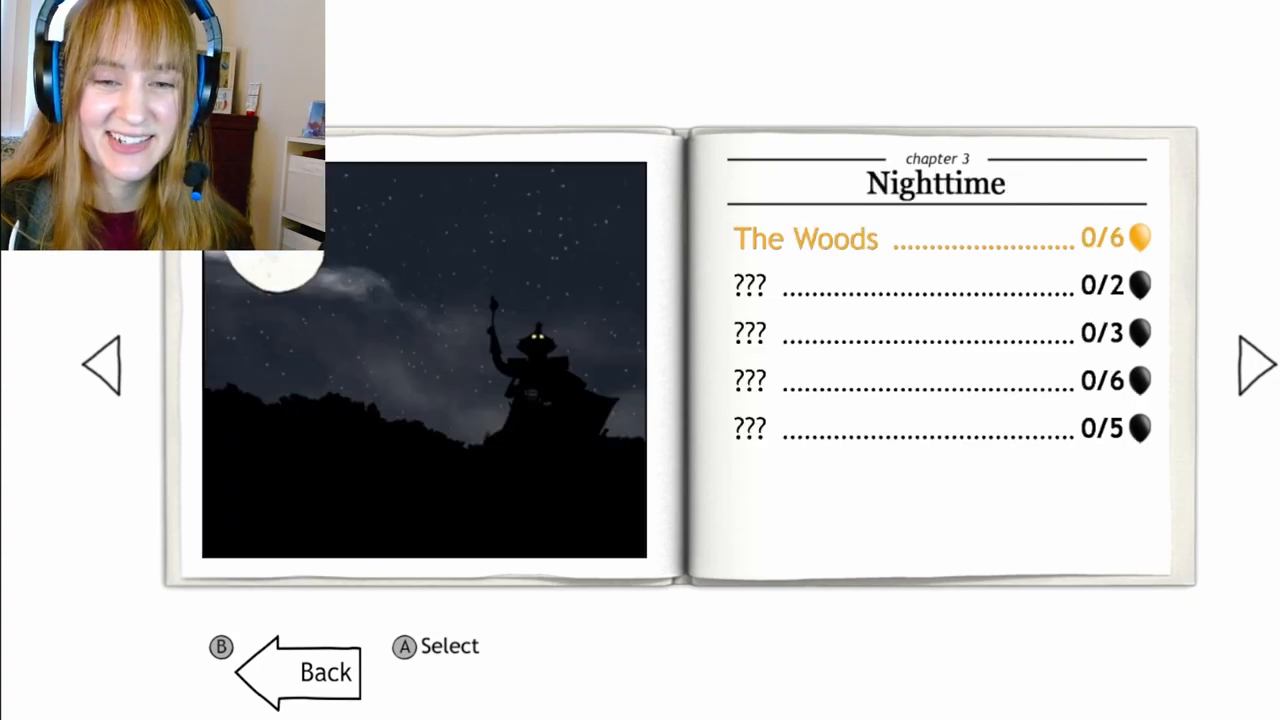